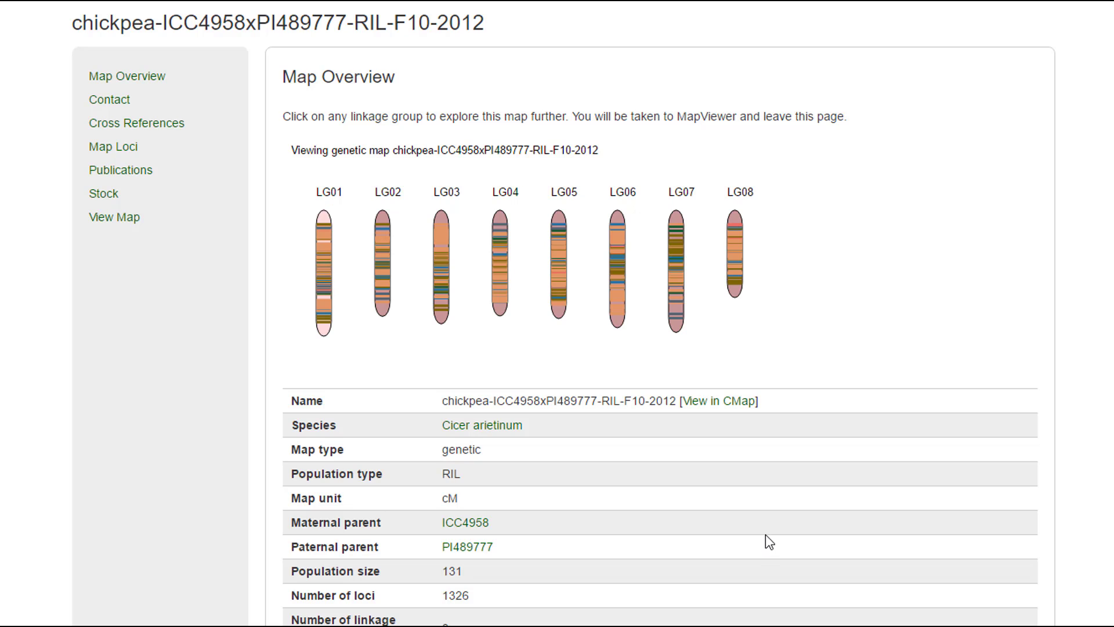
mouse_move(504, 460)
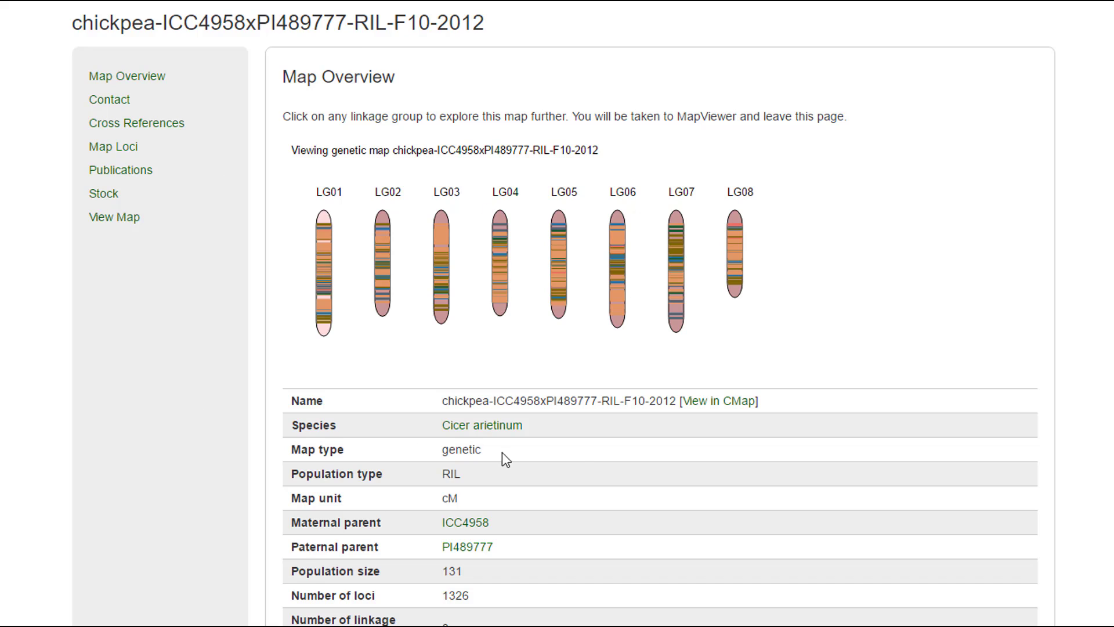
mouse_move(586, 458)
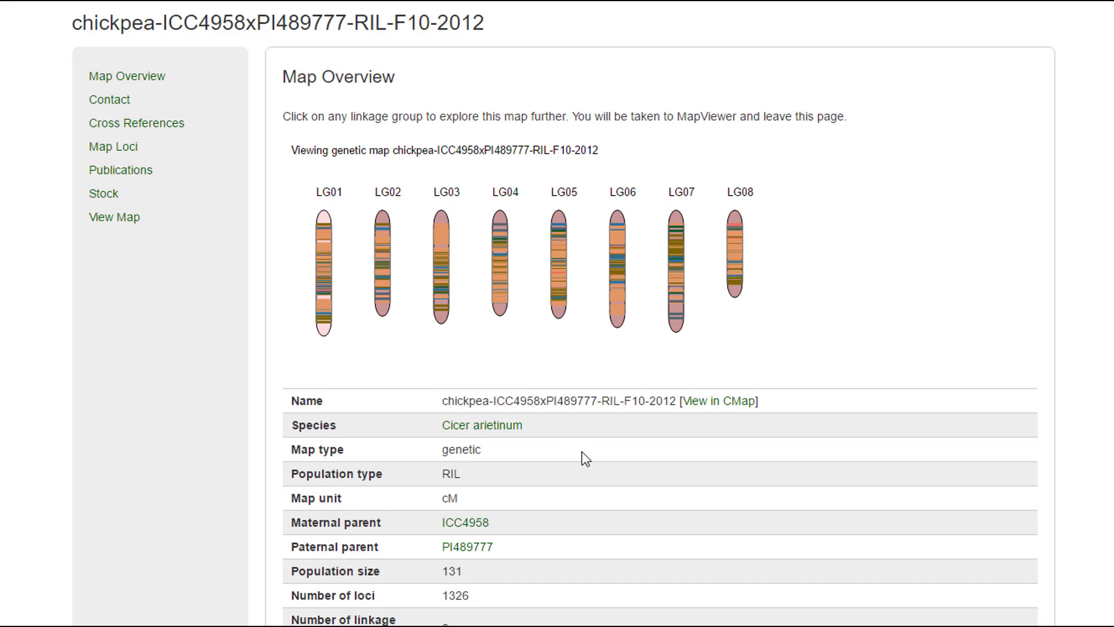
mouse_move(911, 279)
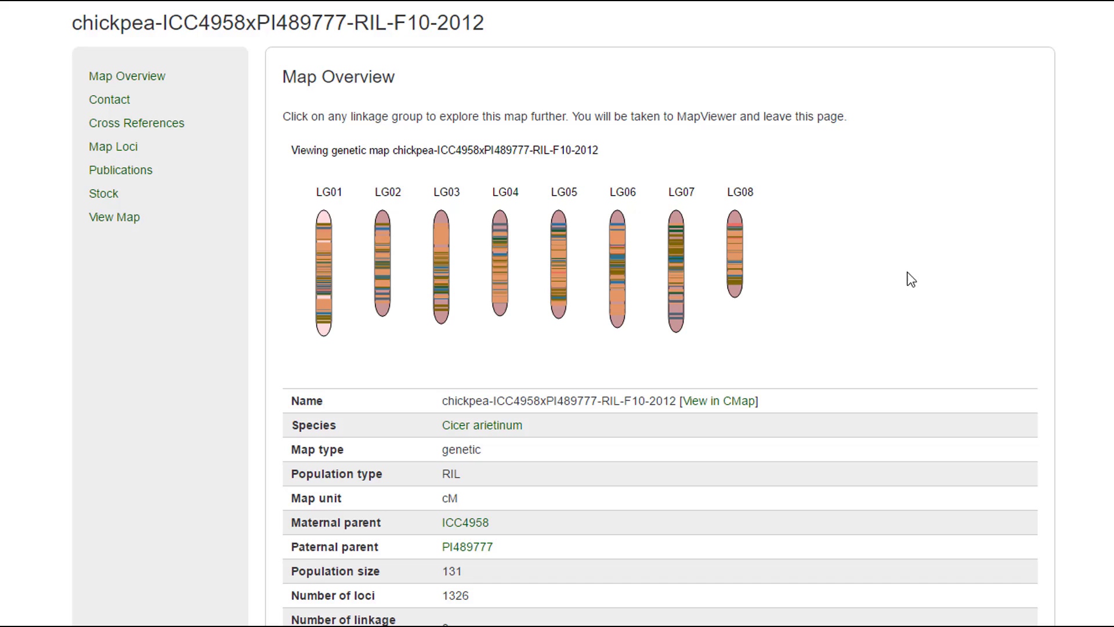
mouse_move(807, 213)
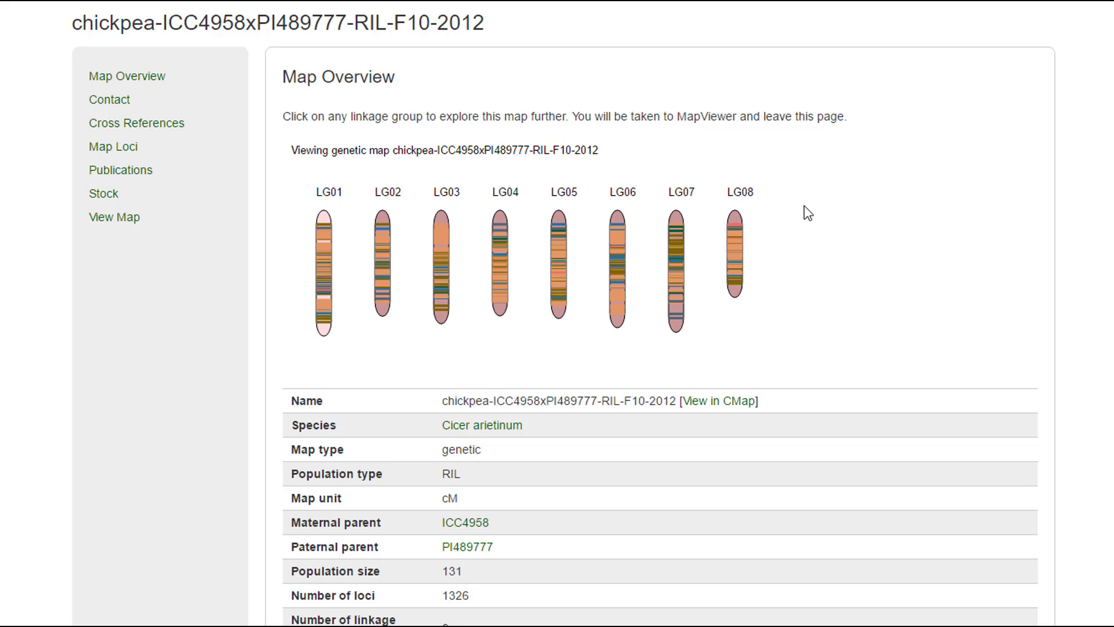
mouse_move(849, 352)
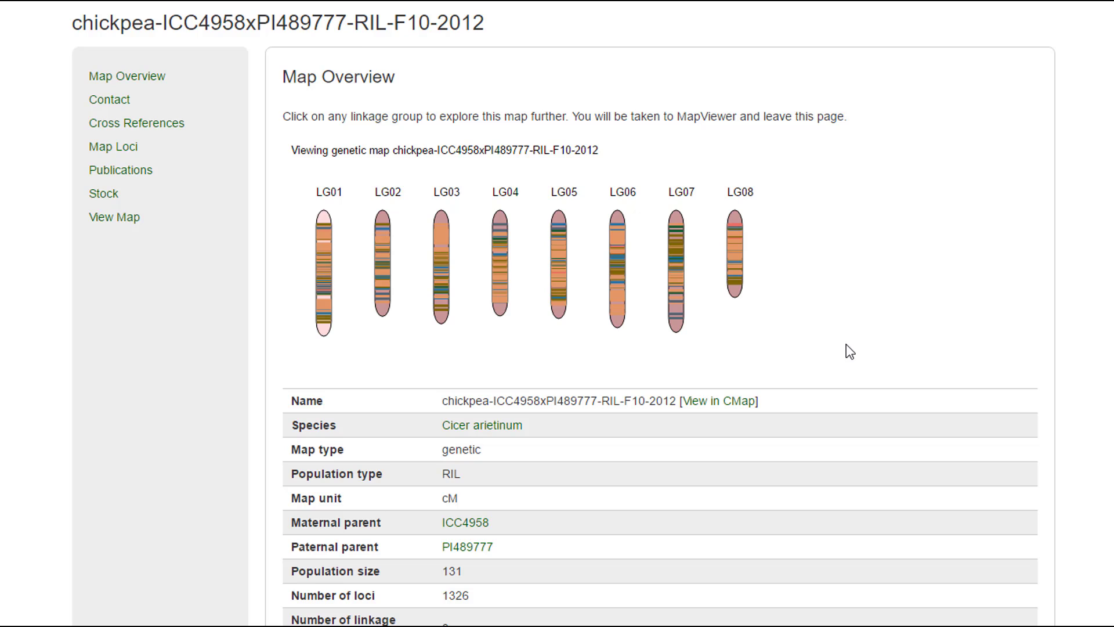
mouse_move(500, 278)
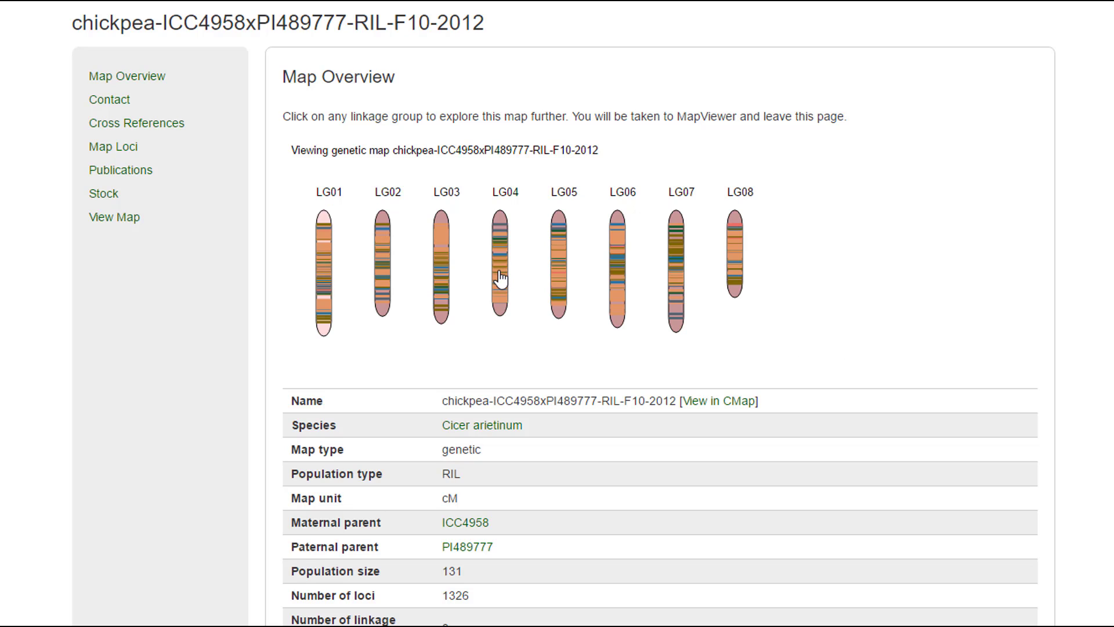
Step: Open linkage group LG04 on the chickpea map, then open the TA46 marker details page
left_click(501, 270)
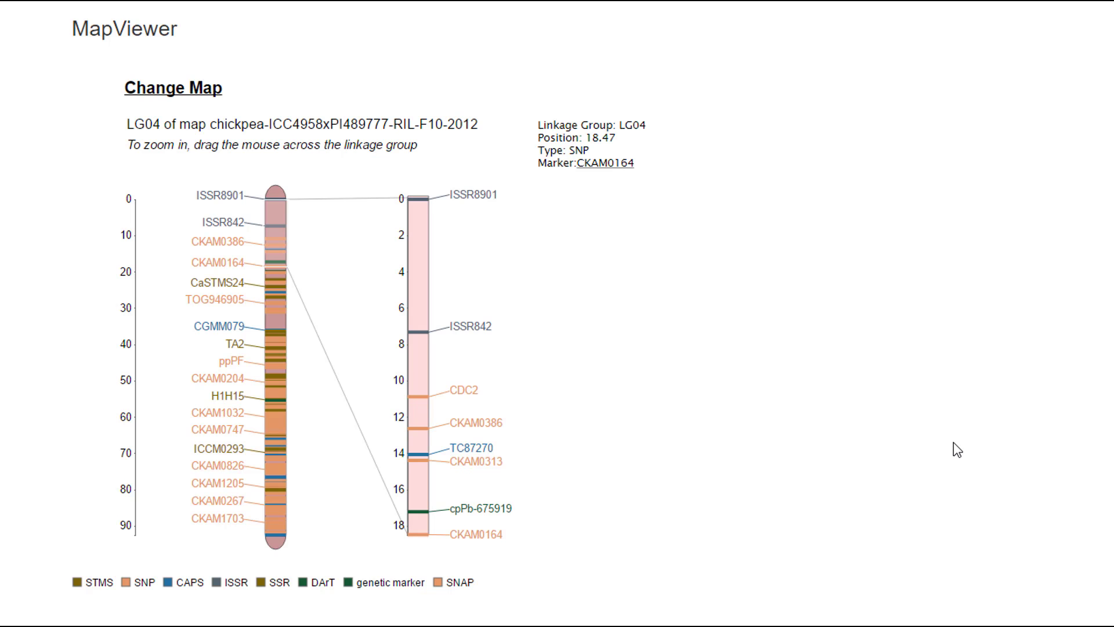
mouse_move(275, 204)
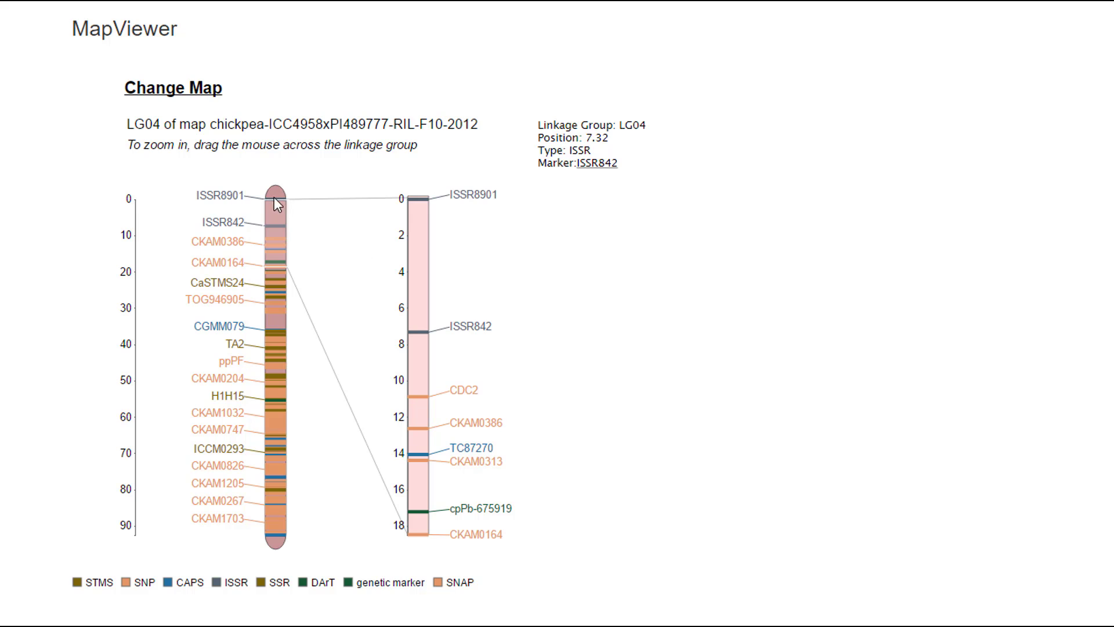
mouse_move(300, 206)
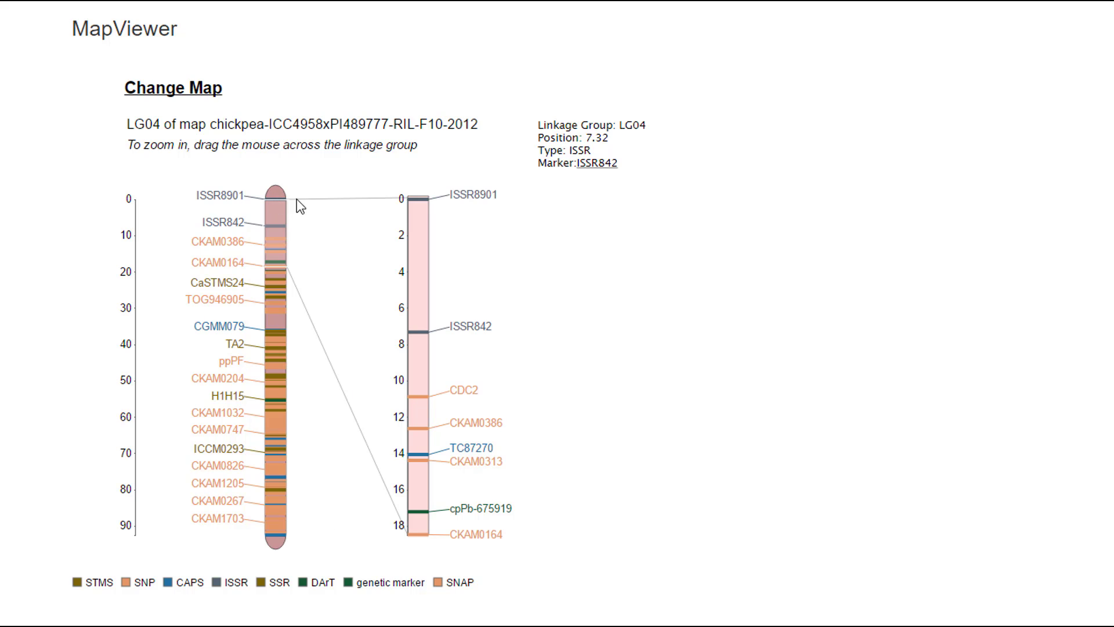
mouse_move(418, 218)
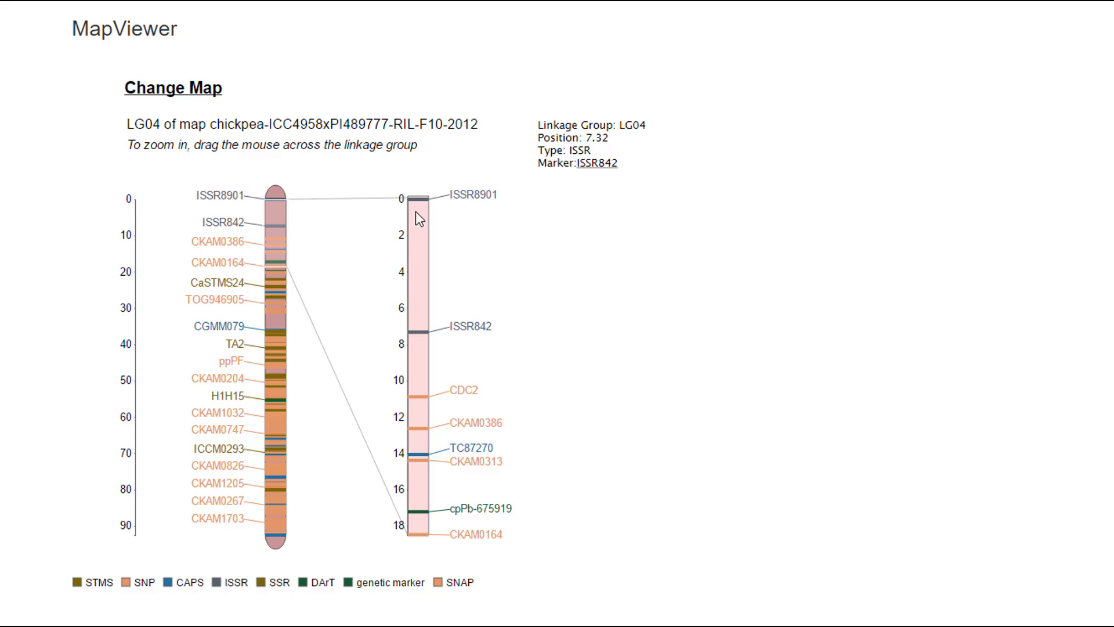
mouse_move(453, 521)
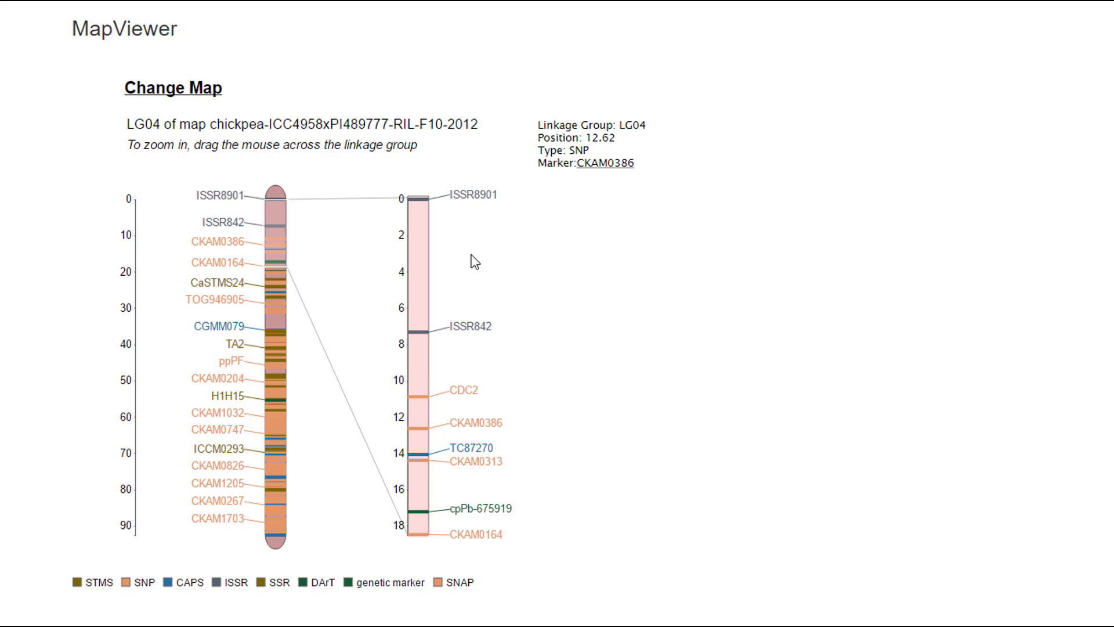
mouse_move(275, 222)
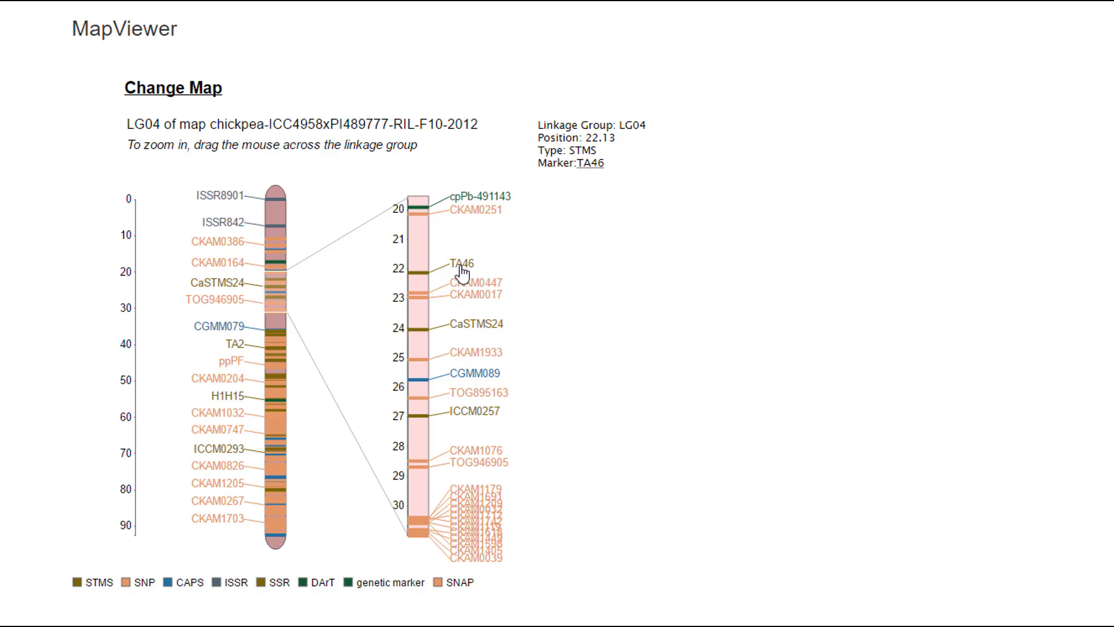
mouse_move(542, 178)
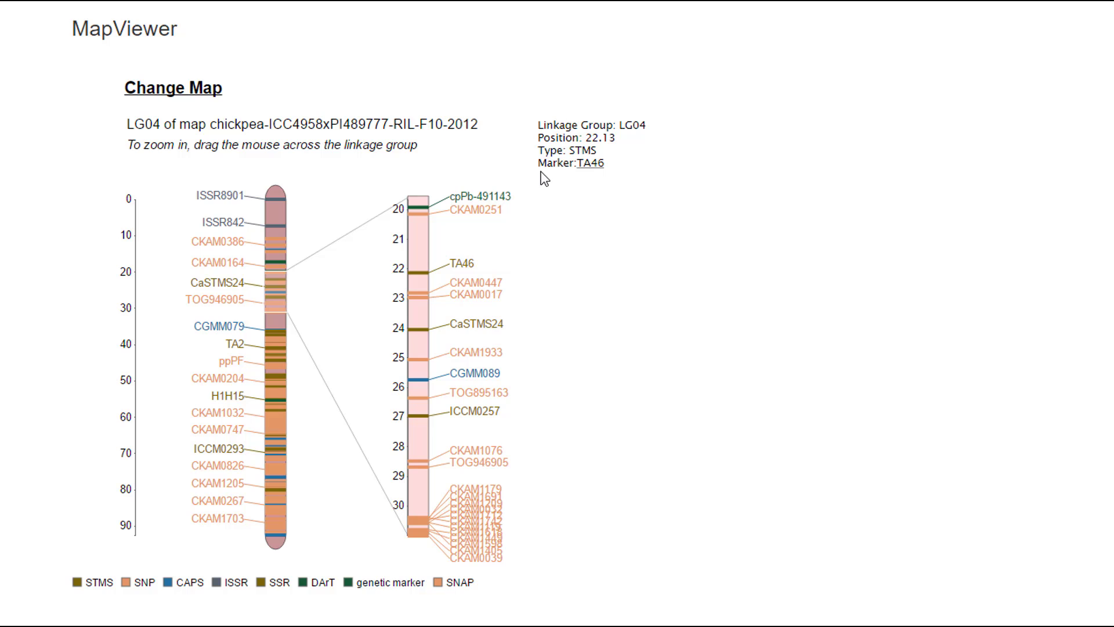
mouse_move(469, 274)
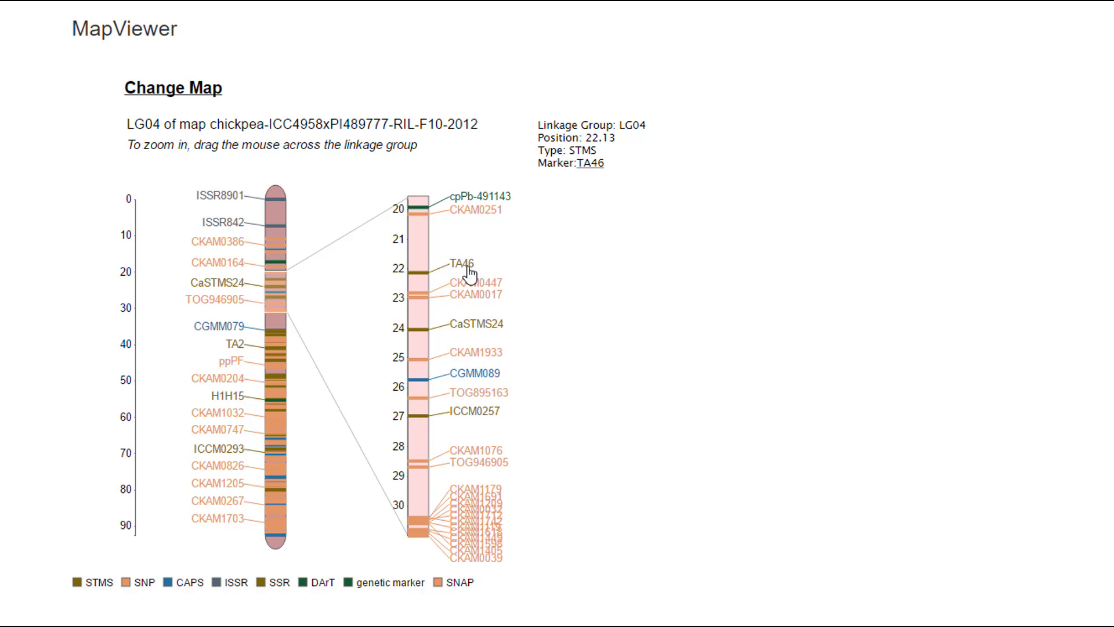
left_click(460, 262)
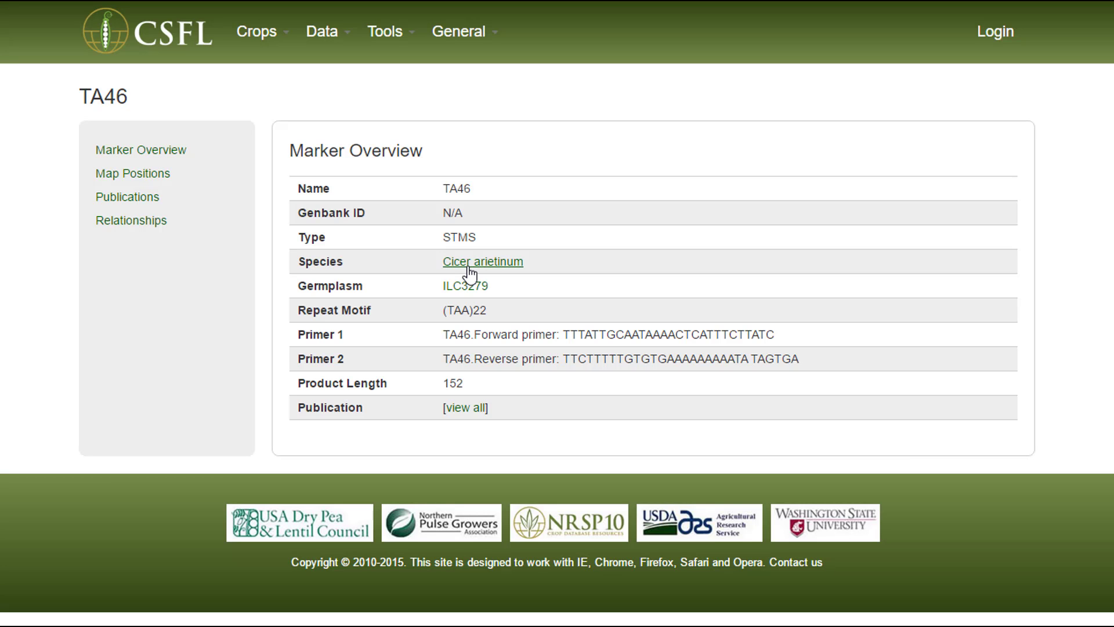
left_click(132, 173)
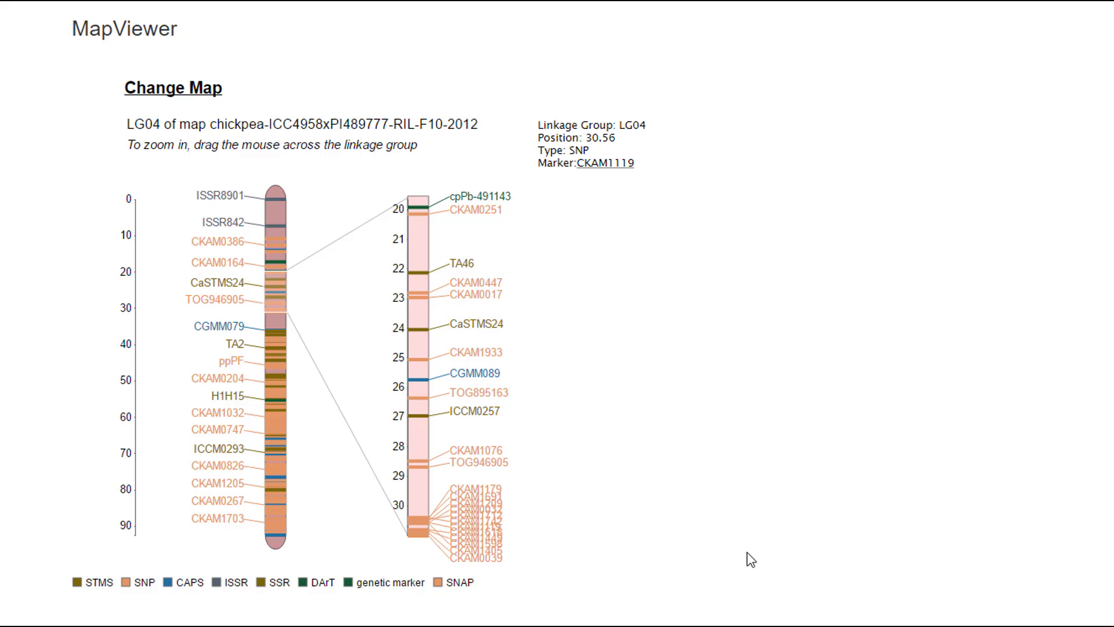
mouse_move(773, 466)
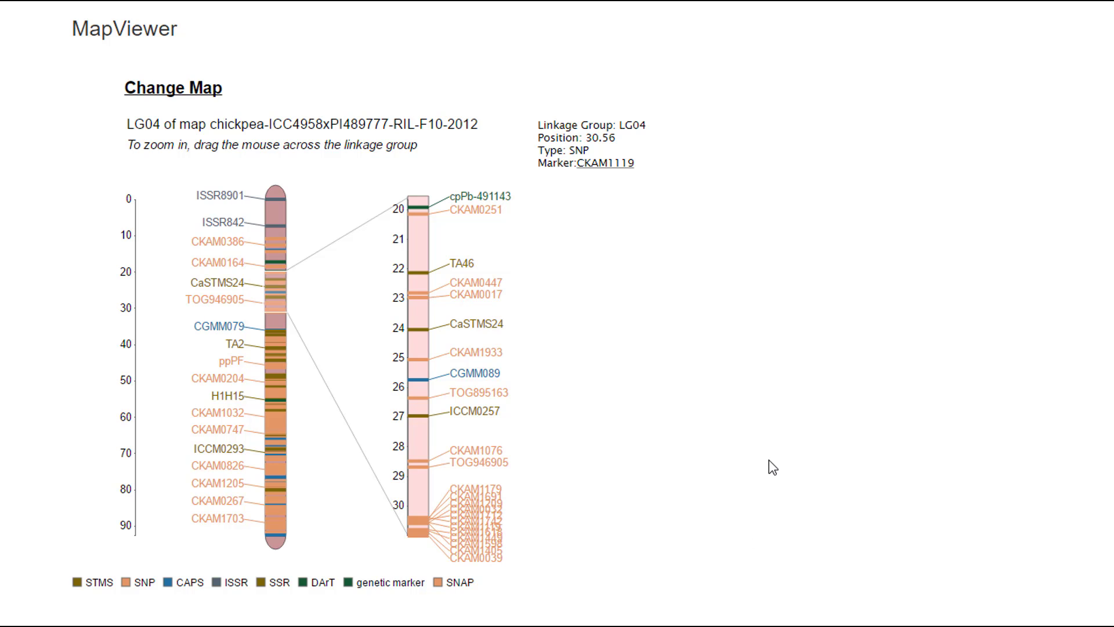
scroll("down", 3)
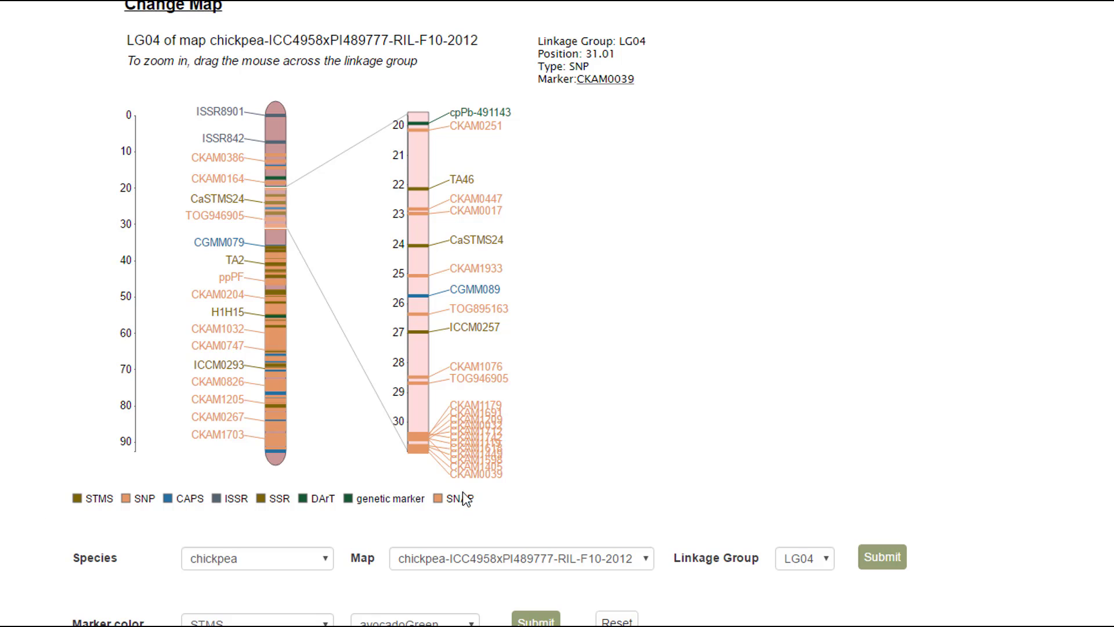
mouse_move(500, 506)
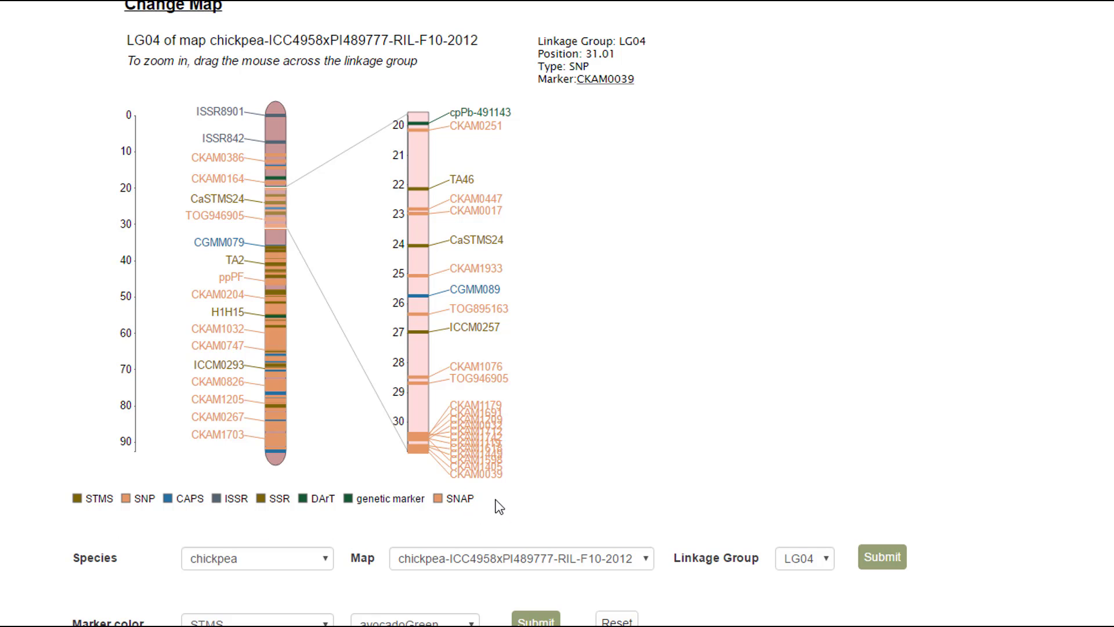
mouse_move(763, 454)
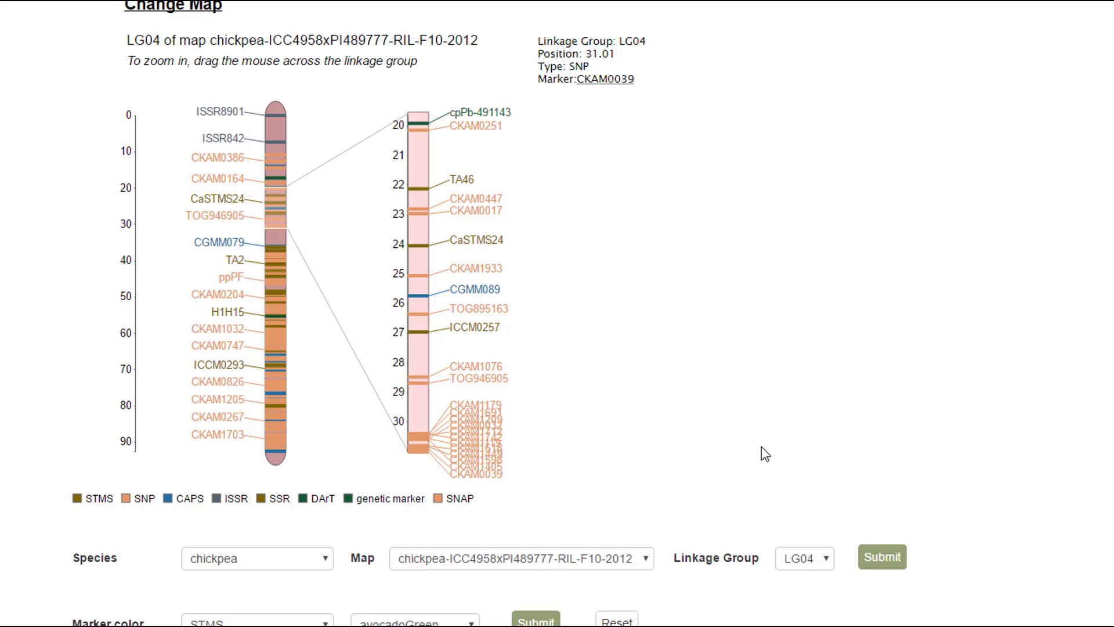
Step: Set the SNP marker type to black under Marker color and apply it
scroll("down", 3)
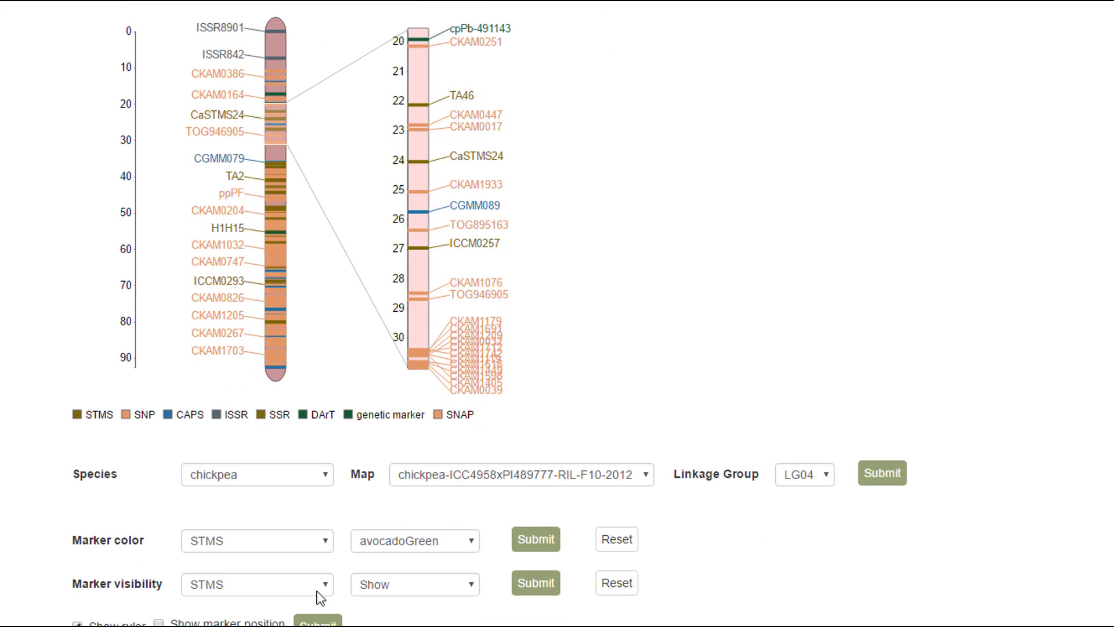
mouse_move(311, 591)
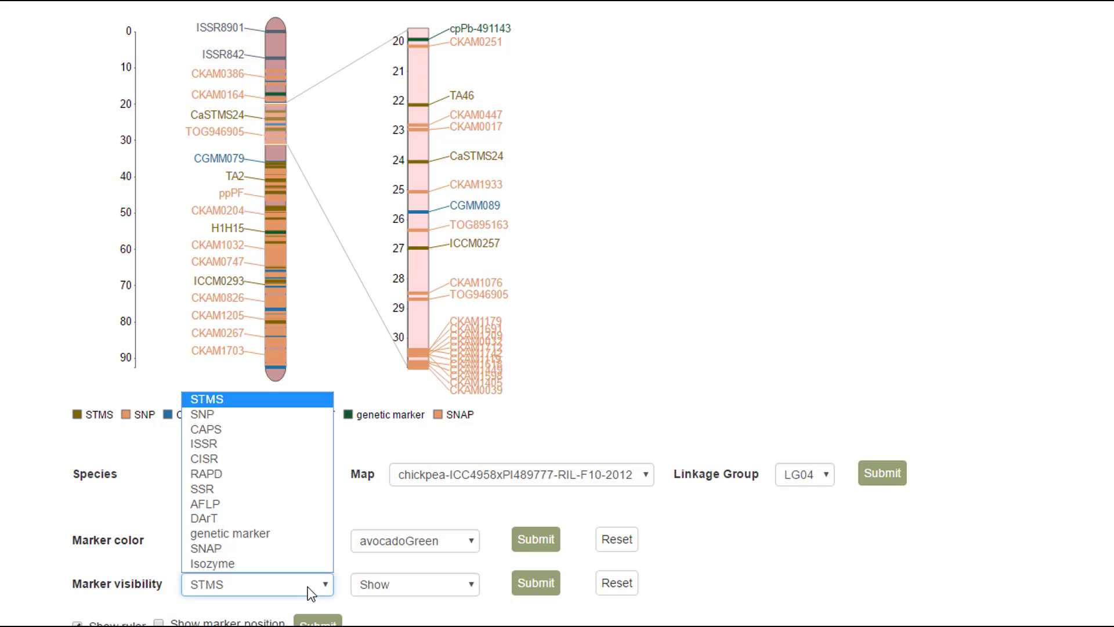
left_click(206, 398)
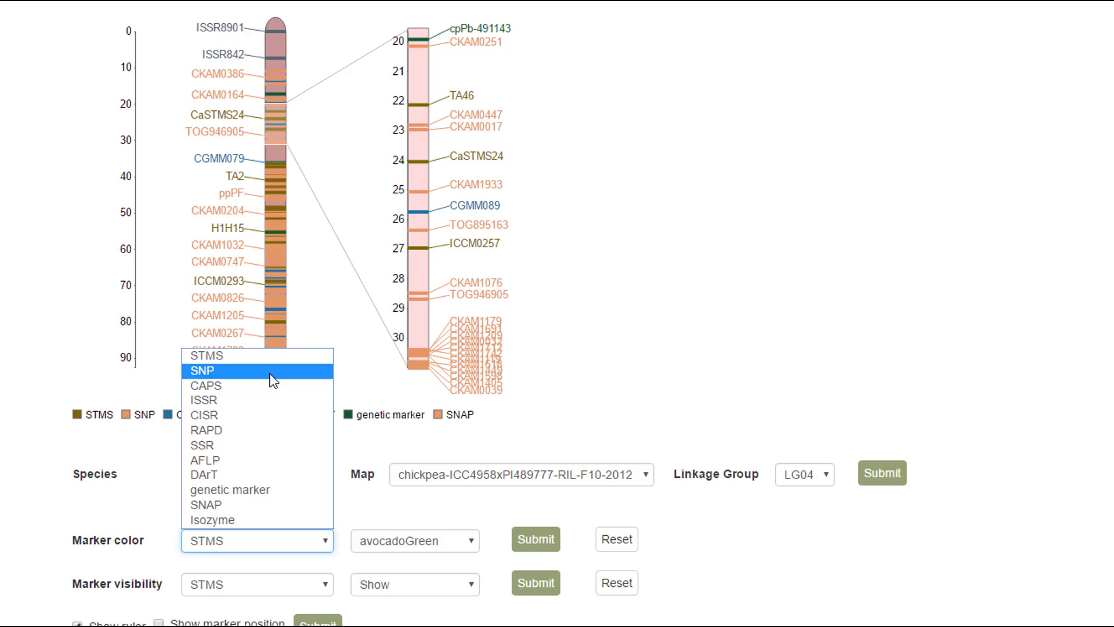
left_click(223, 371)
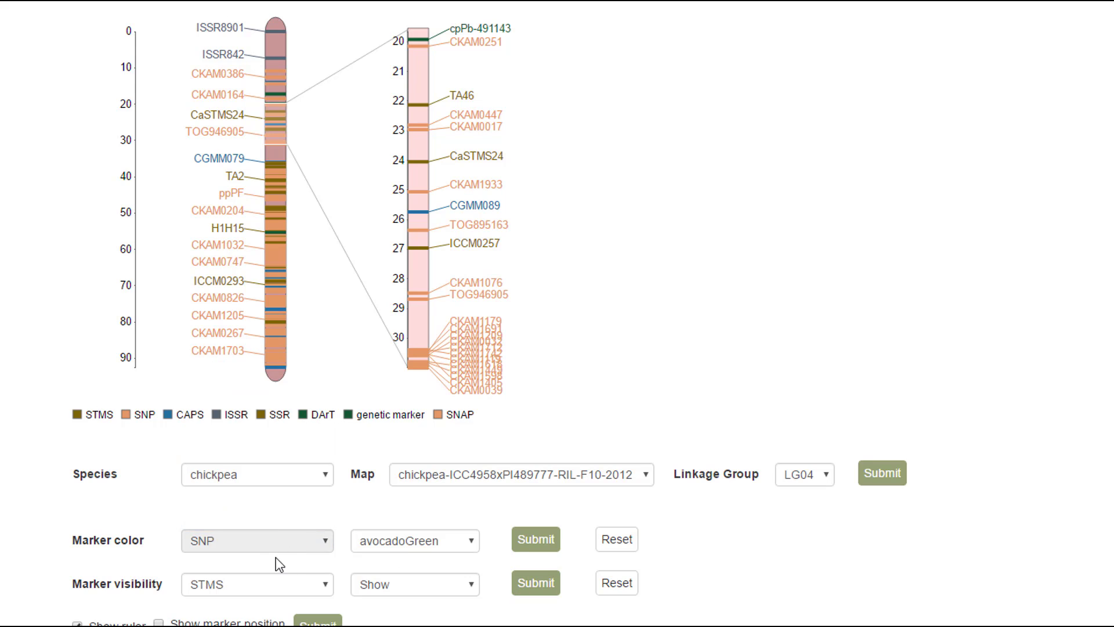
mouse_move(295, 551)
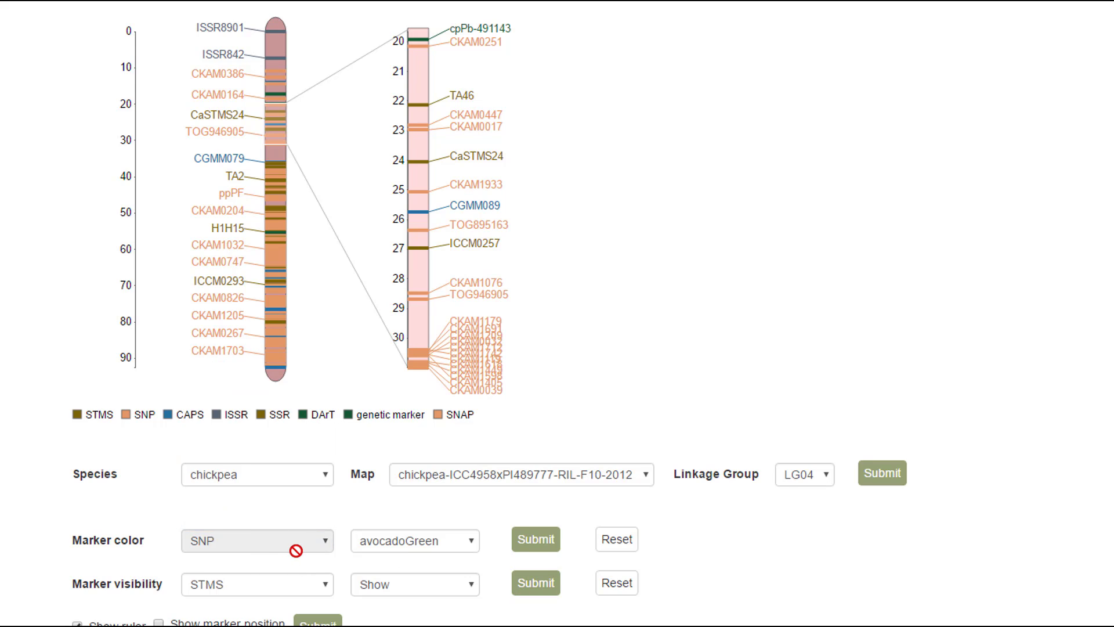
left_click(414, 540)
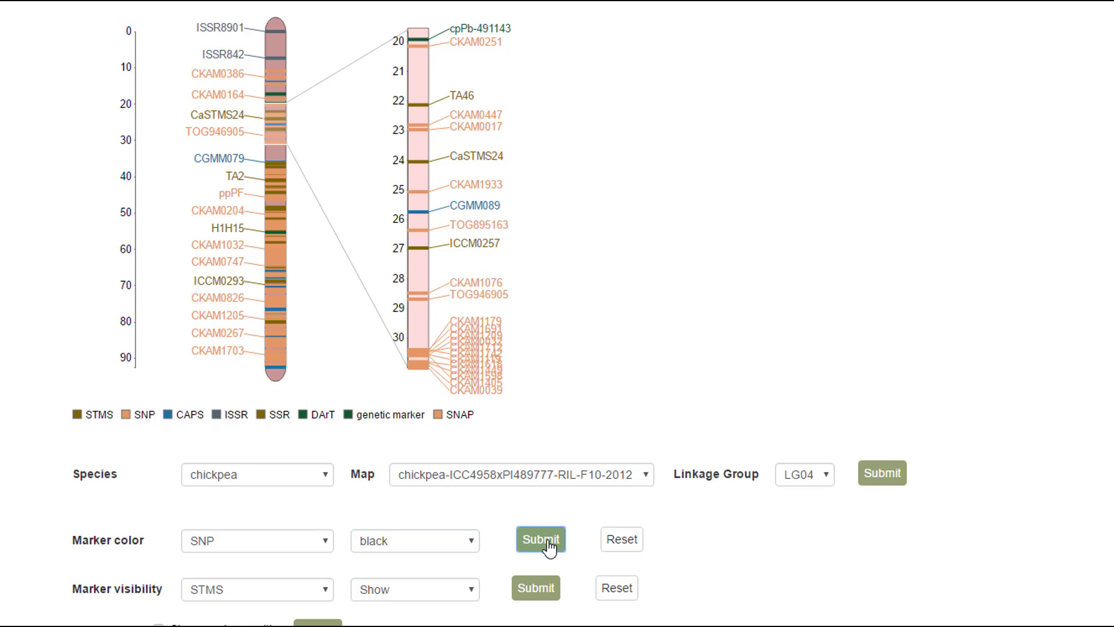
left_click(539, 539)
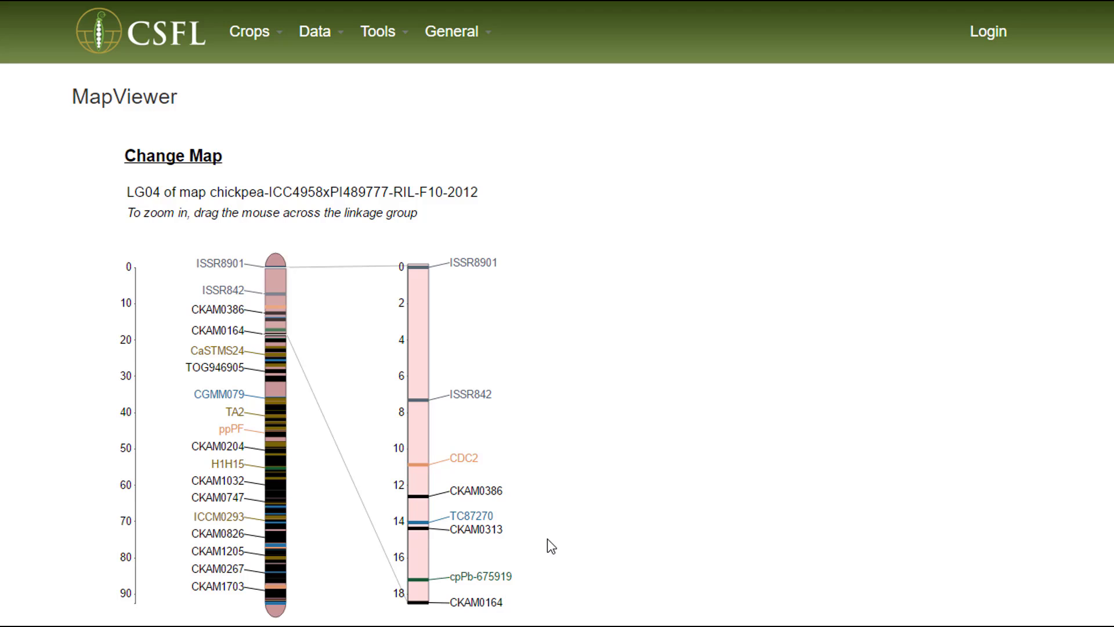
Step: Pair SNP with Hide in the Marker visibility settings
scroll("down", 3)
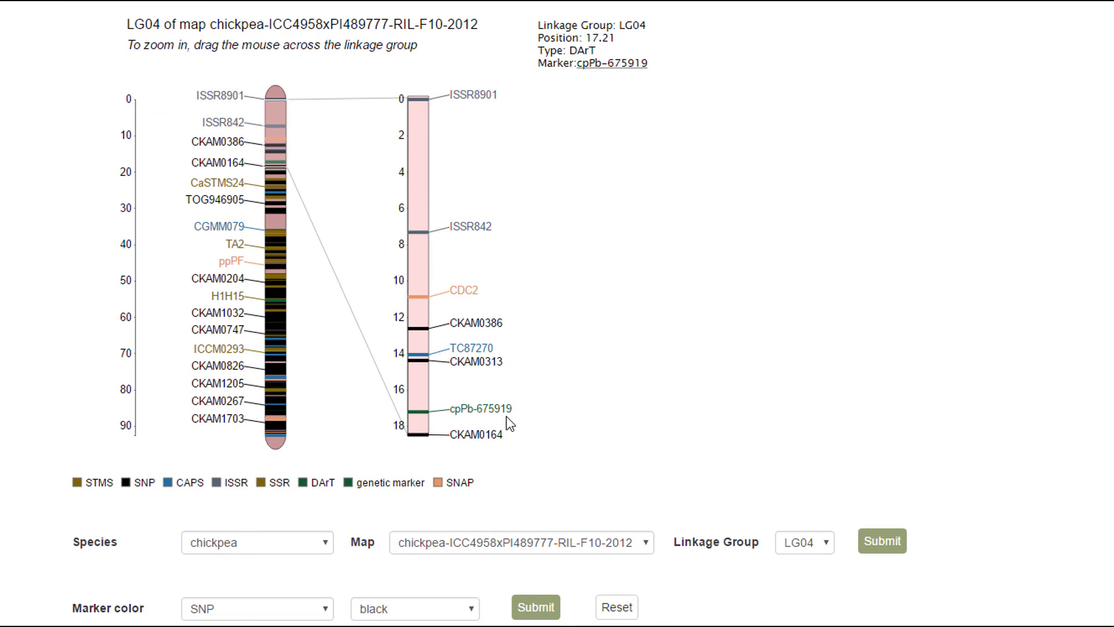
scroll("down", 3)
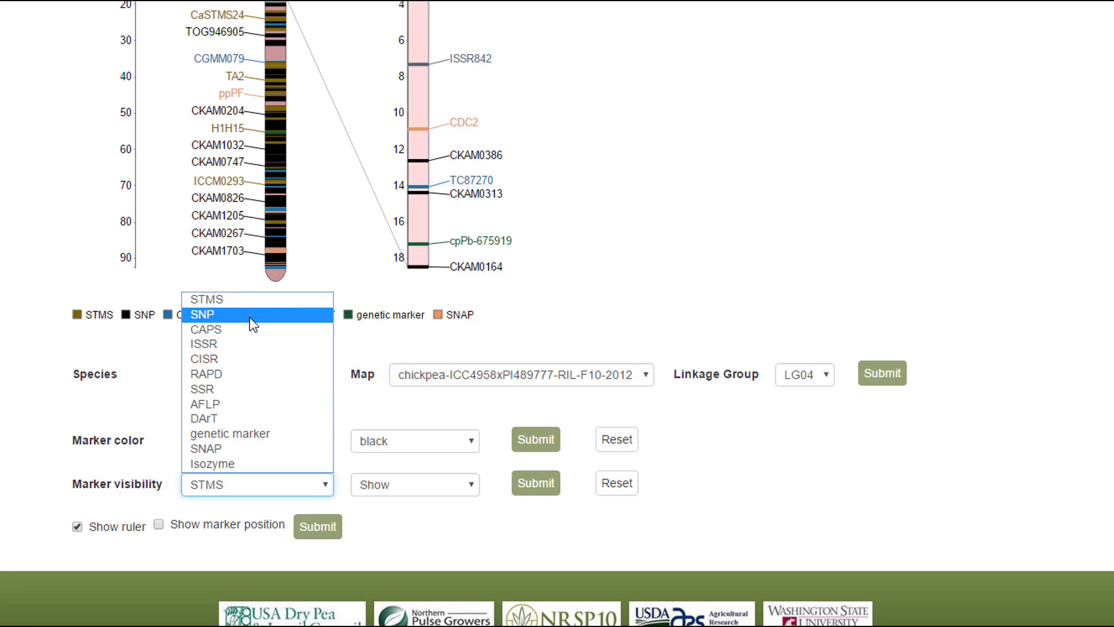
left_click(202, 314)
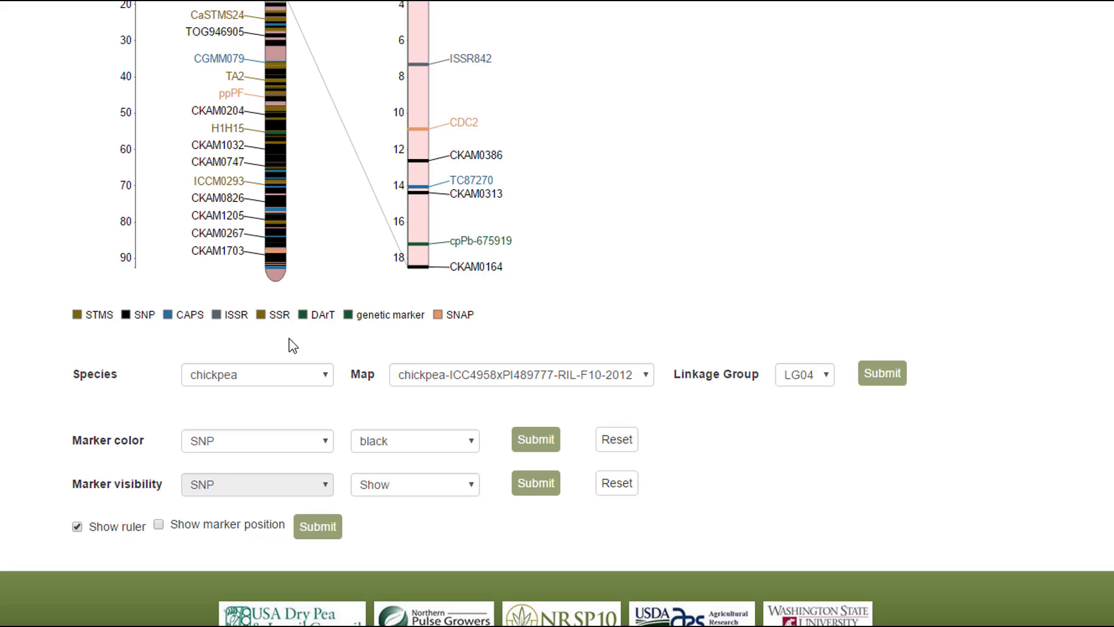
mouse_move(385, 479)
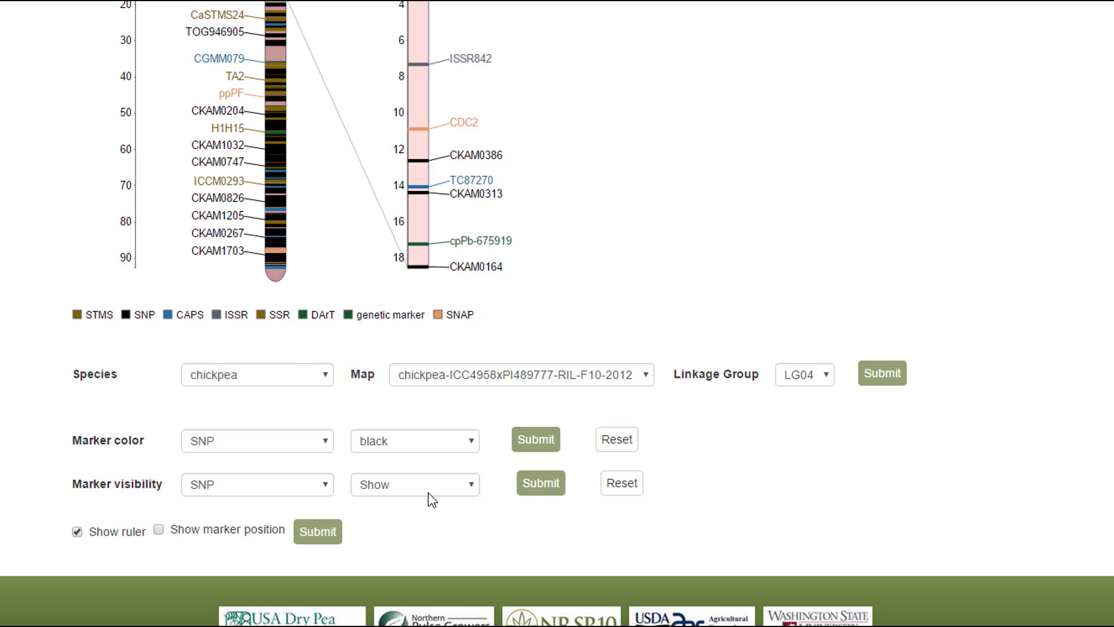
left_click(414, 484)
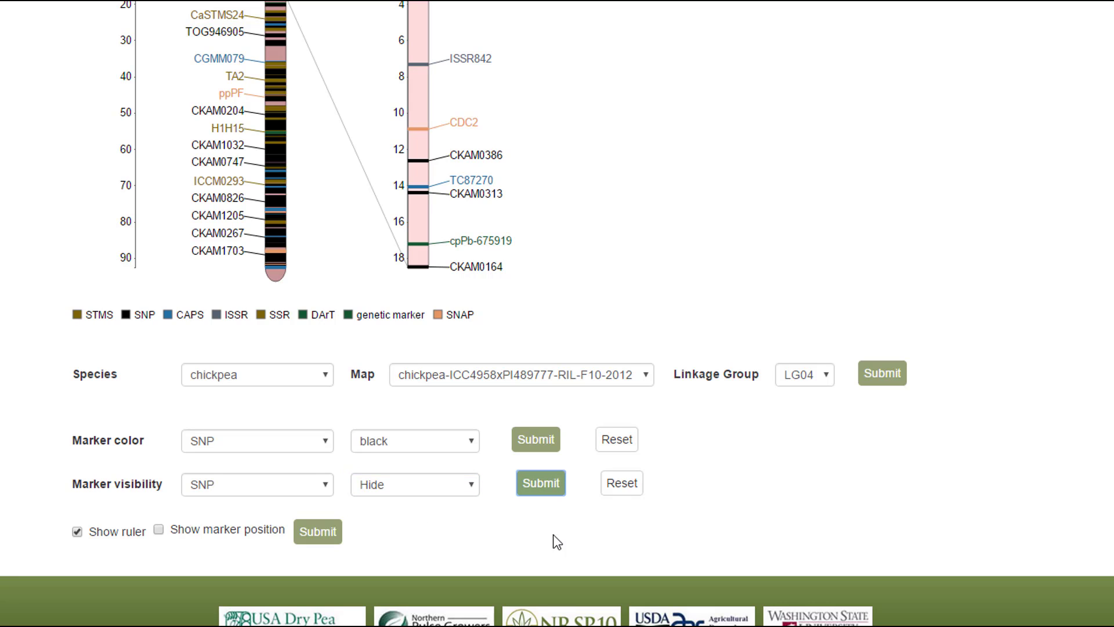
mouse_move(561, 539)
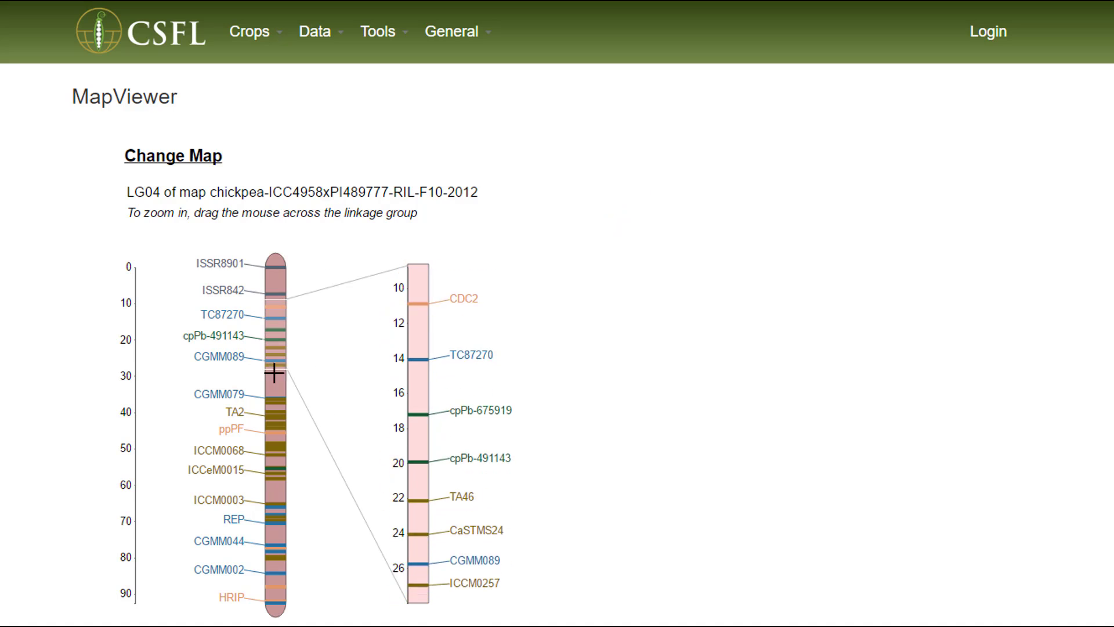
Step: Enable 'Show marker position' so cM values label each marker
scroll("down", 3)
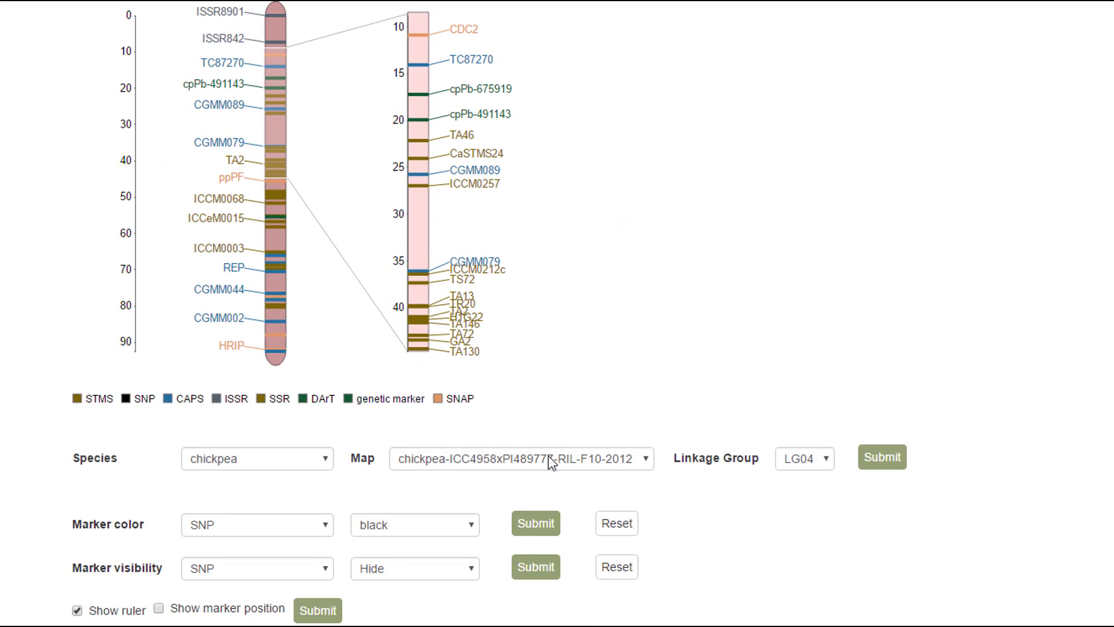
scroll("down", 3)
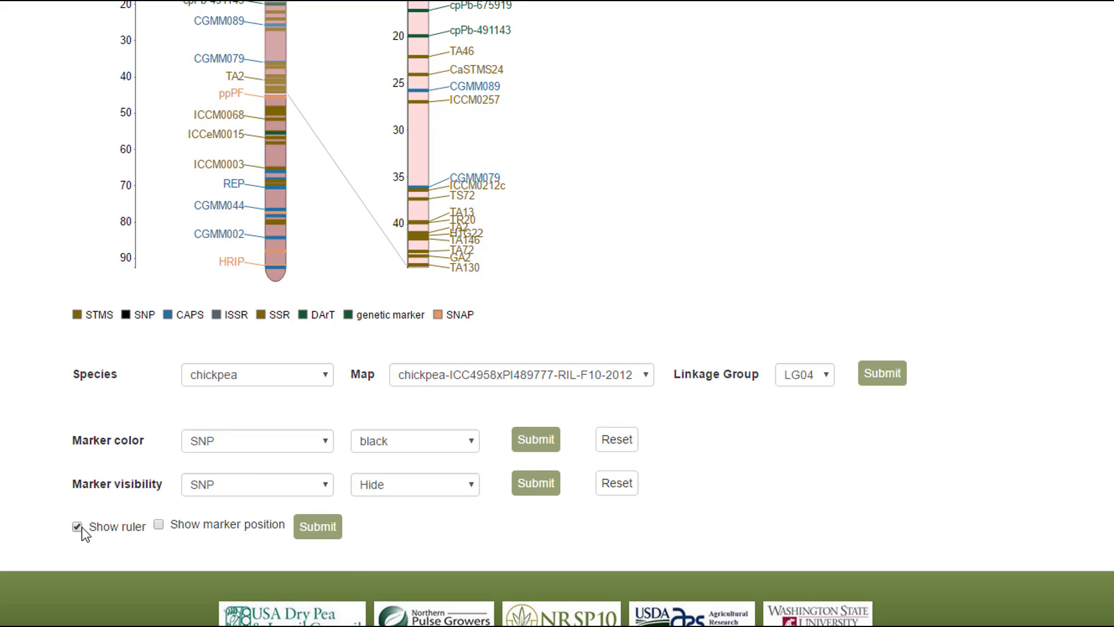
mouse_move(168, 532)
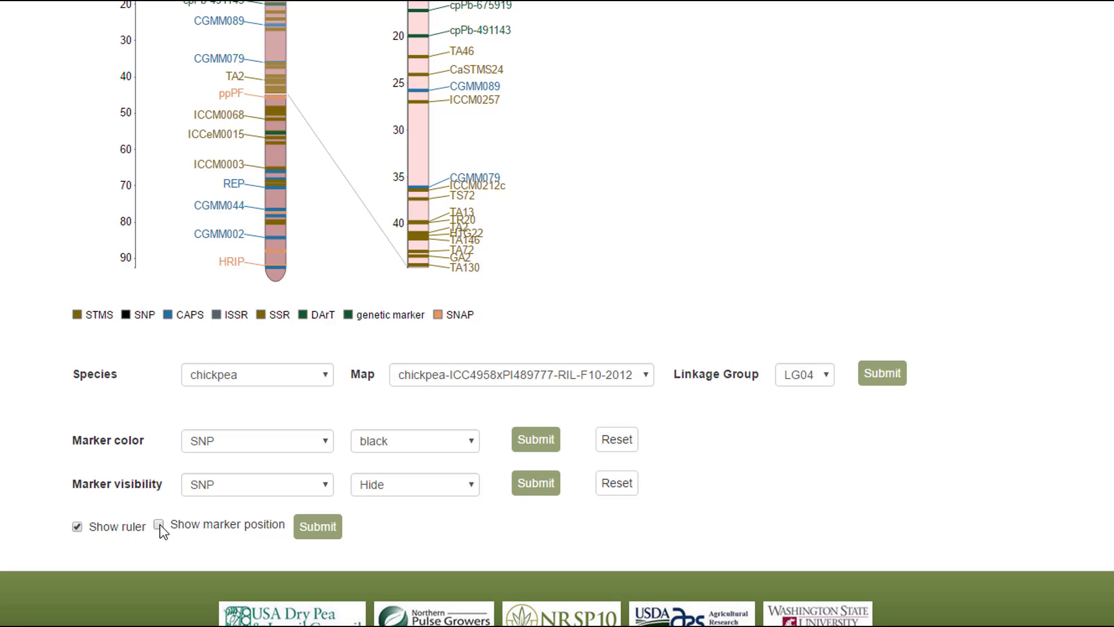
left_click(158, 525)
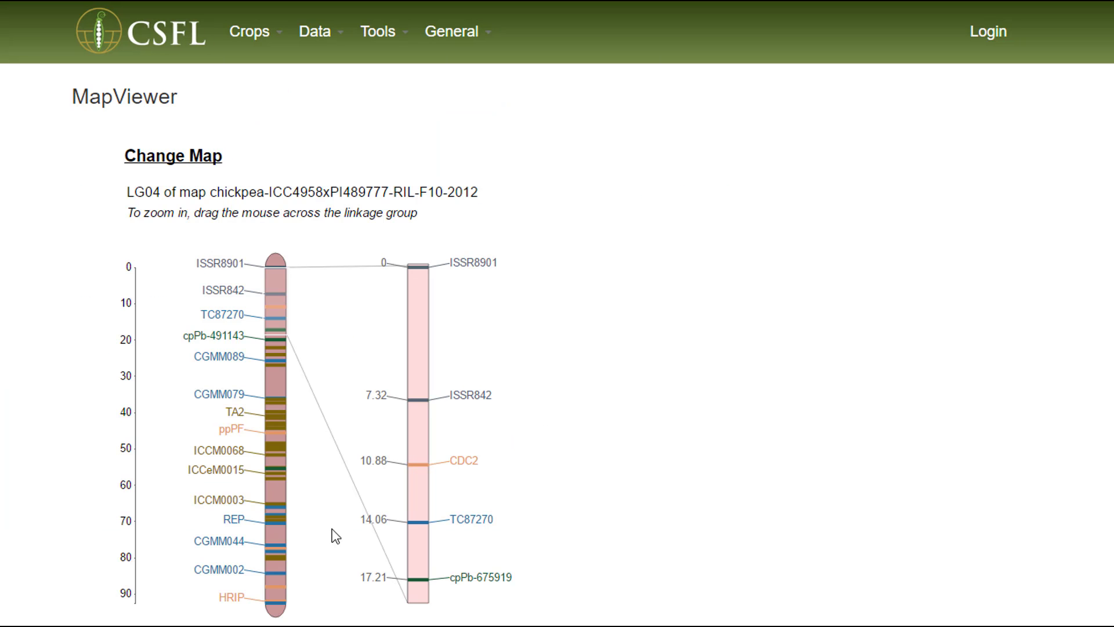
scroll("down", 3)
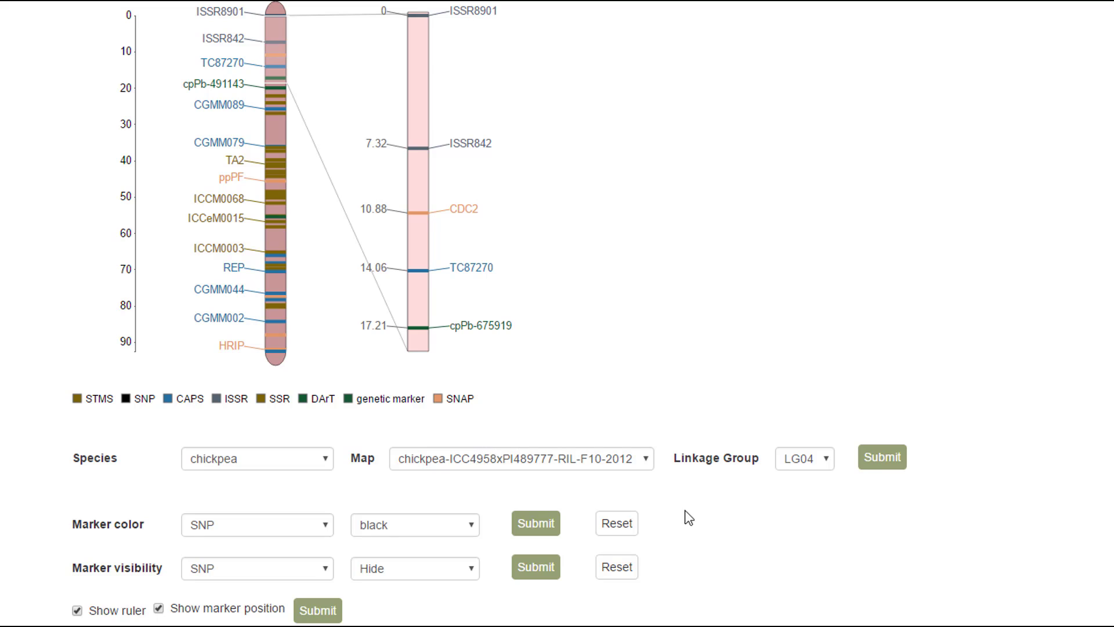
mouse_move(811, 508)
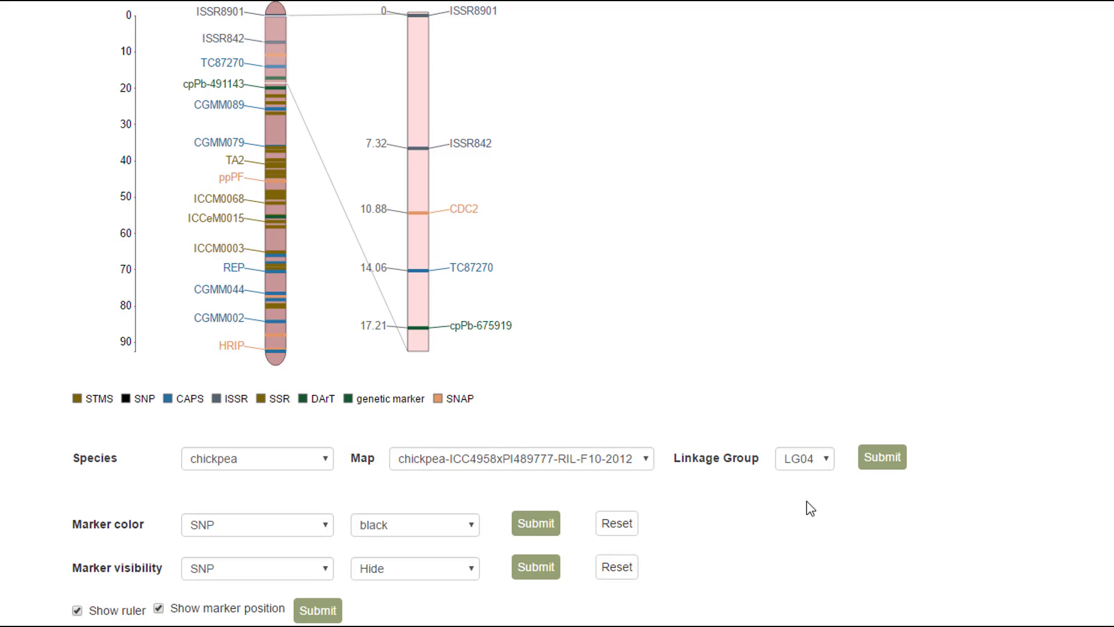
left_click(804, 457)
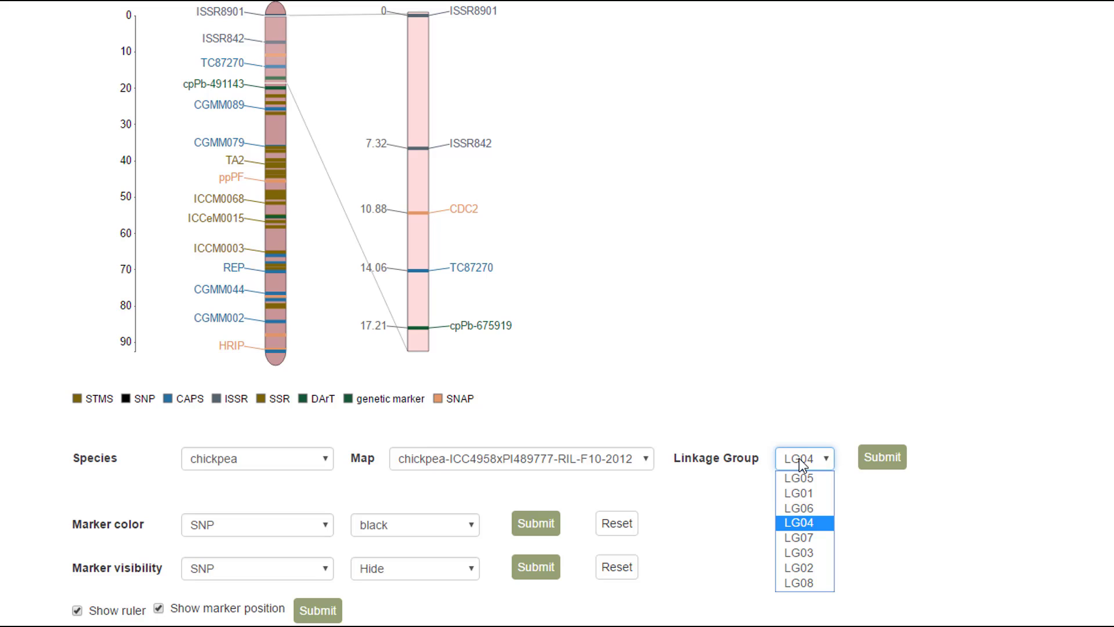
Step: Load linkage group LG01 of the chickpea map
left_click(797, 493)
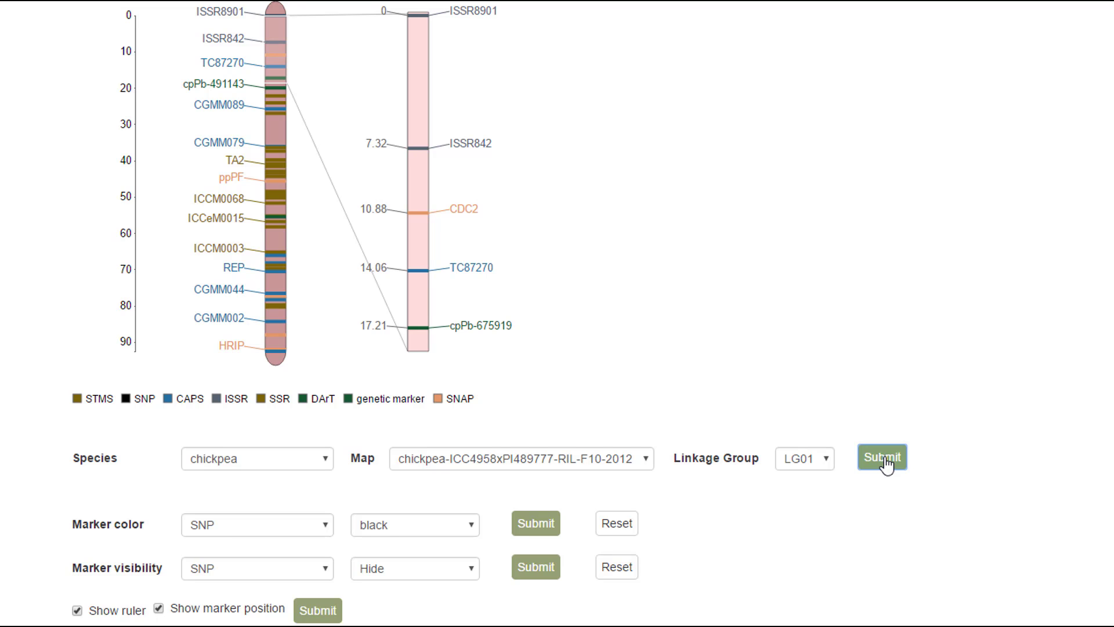
left_click(881, 457)
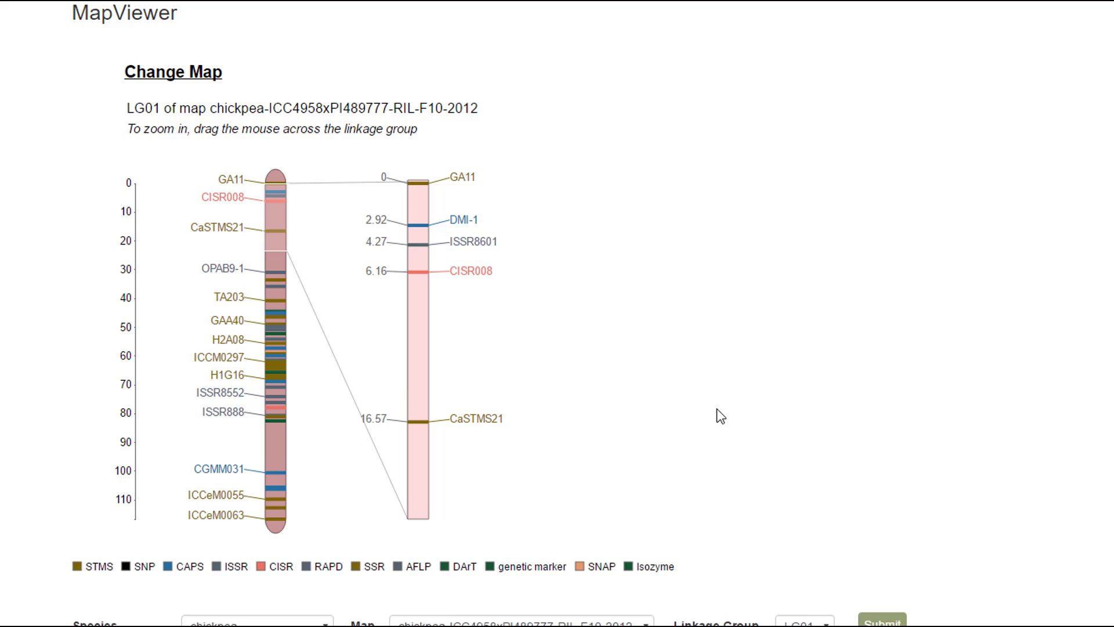